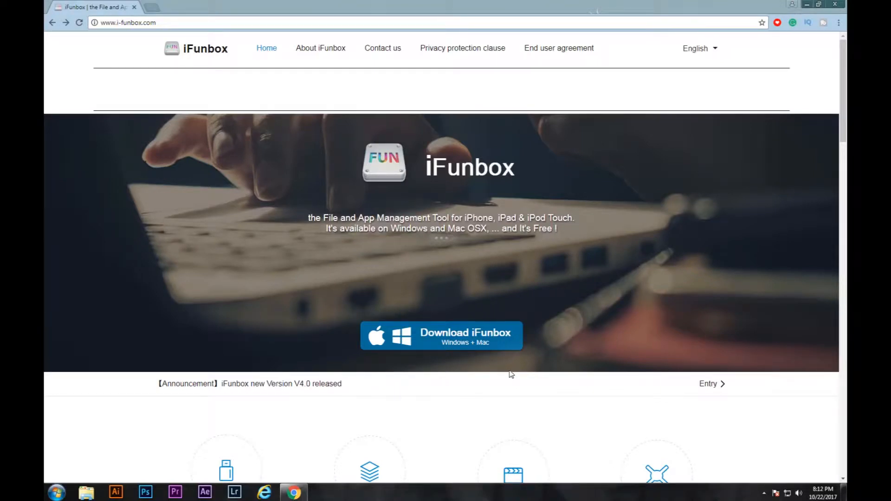
{"action": "mouse_move", "coordinate": [517, 275]}
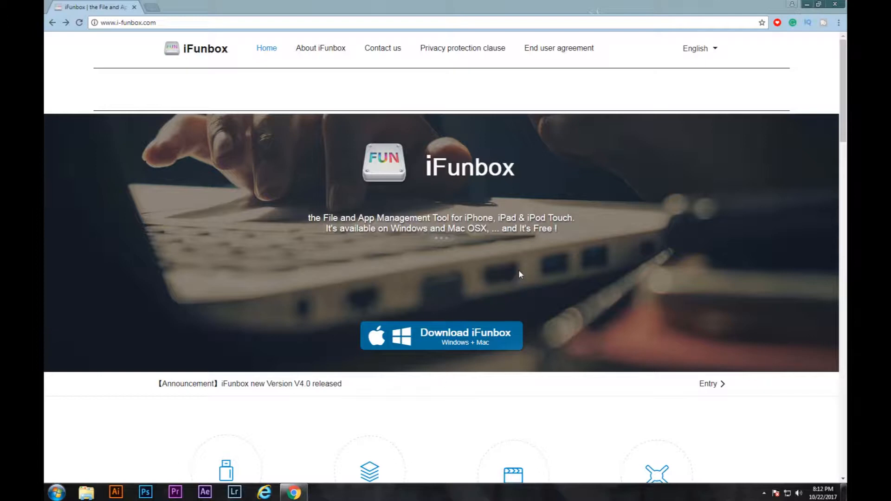
{"action": "mouse_move", "coordinate": [614, 182]}
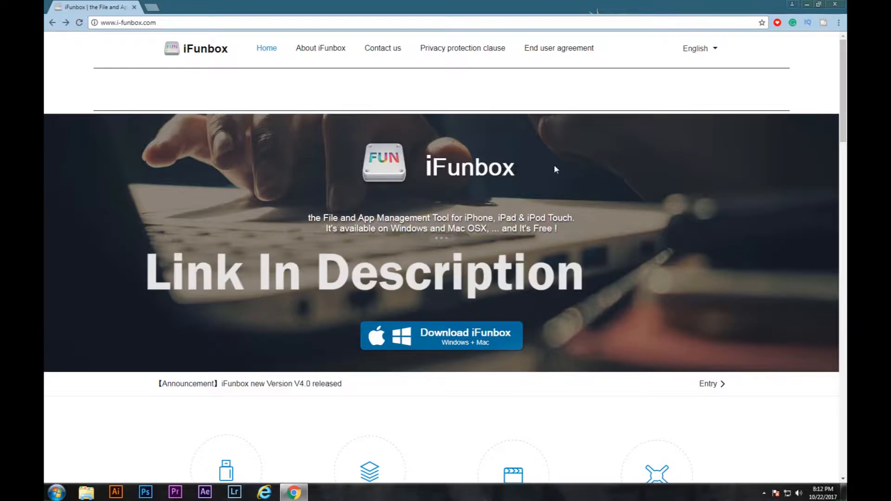
{"action": "mouse_move", "coordinate": [572, 179]}
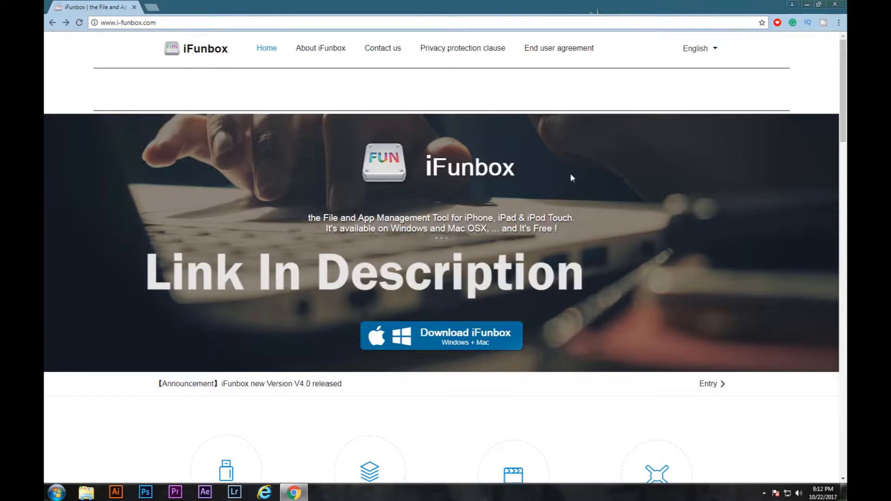
{"action": "mouse_move", "coordinate": [444, 340]}
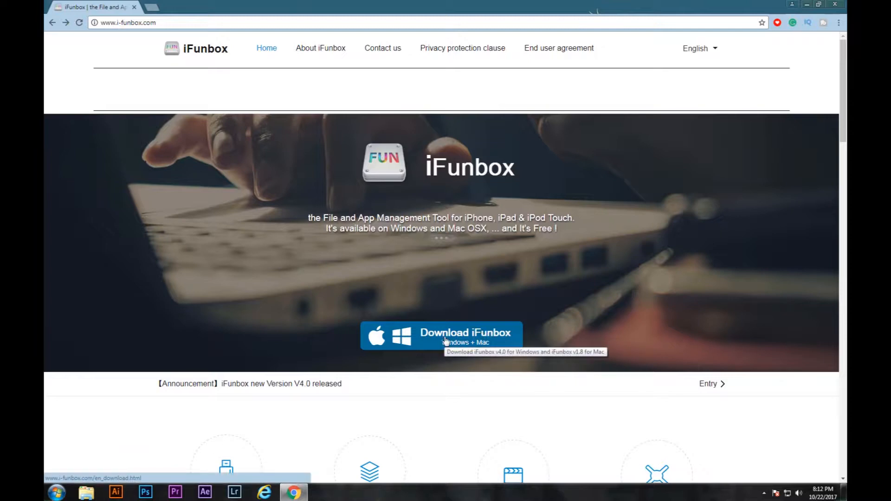
Download the iFunbox Windows installer so the setup file lands on the desktop.
{"action": "left_click", "coordinate": [464, 334]}
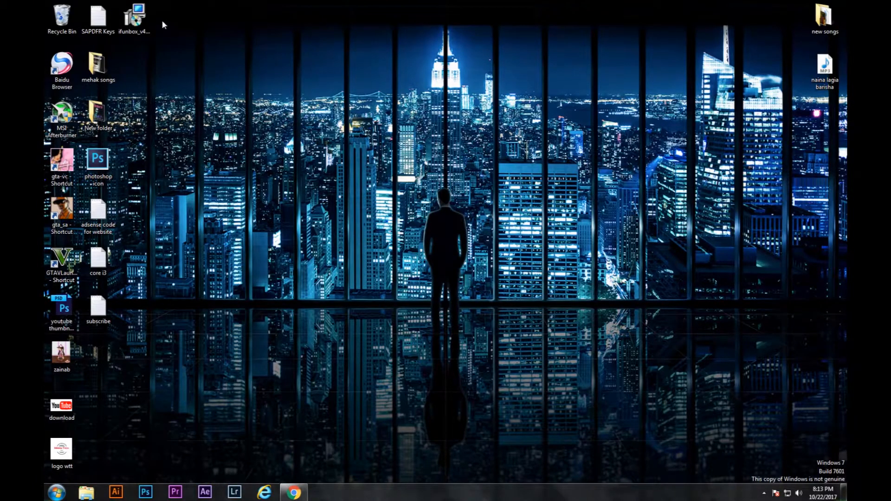
Run the downloaded iFunbox setup and accept the default installation folder.
{"action": "double_click", "coordinate": [134, 14]}
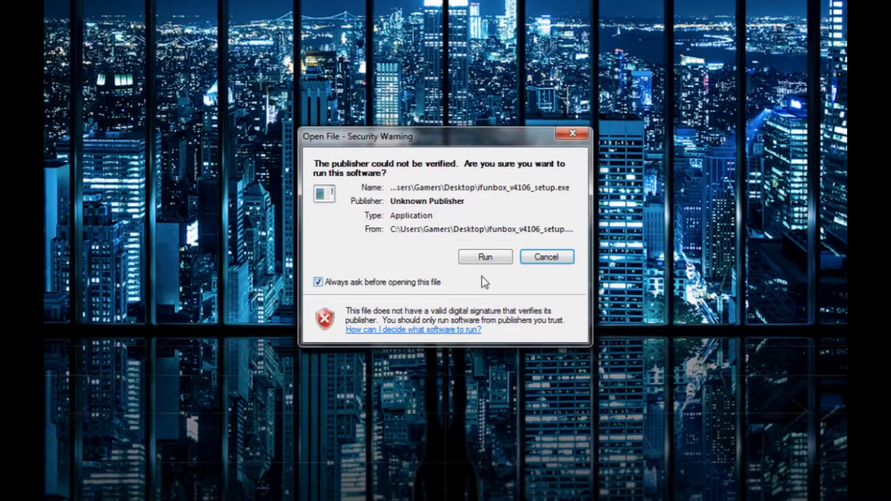
{"action": "left_click", "coordinate": [484, 256]}
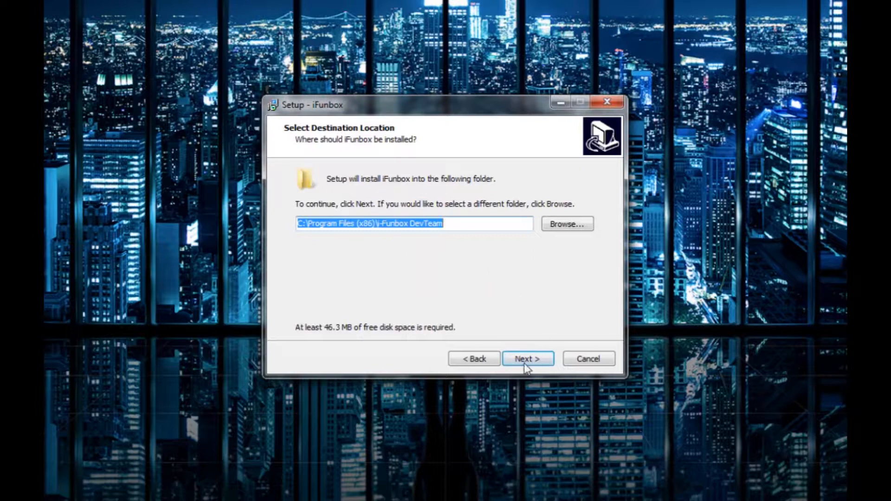
{"action": "left_click", "coordinate": [526, 358]}
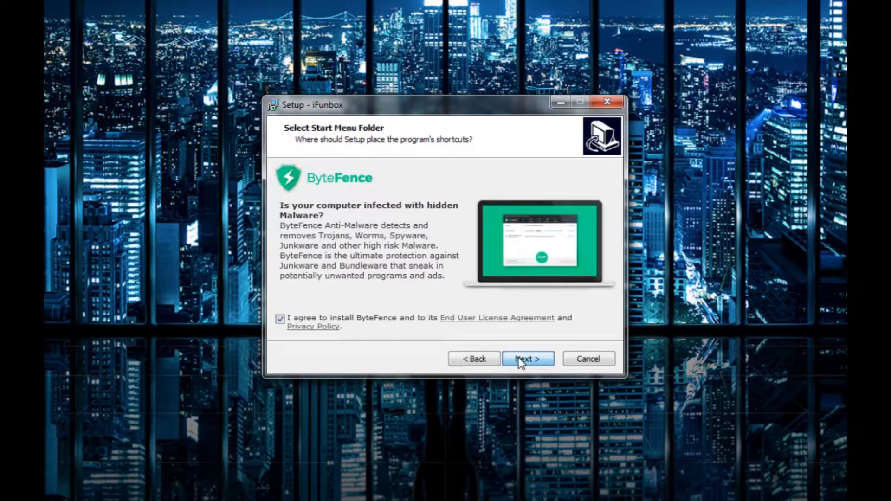
{"action": "left_click", "coordinate": [526, 358]}
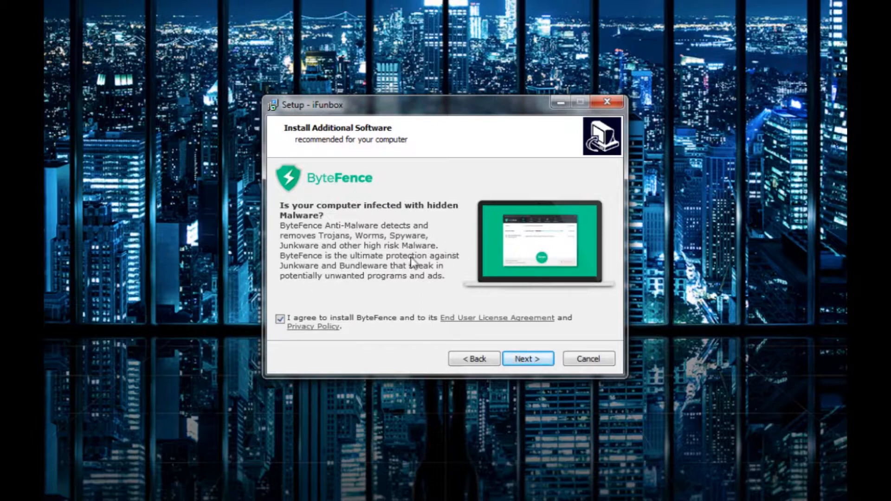
Decline the bundled ByteFence offer, finish setup and launch iFunbox.
{"action": "left_click", "coordinate": [280, 319]}
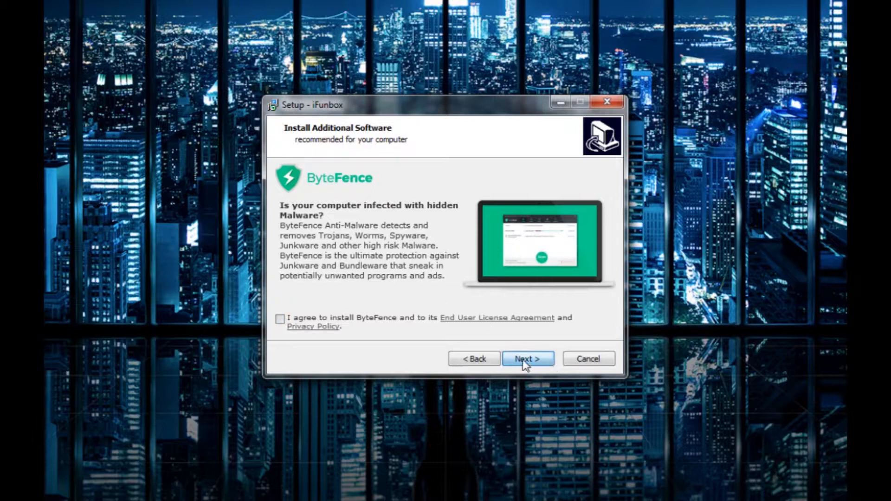
{"action": "left_click", "coordinate": [527, 359]}
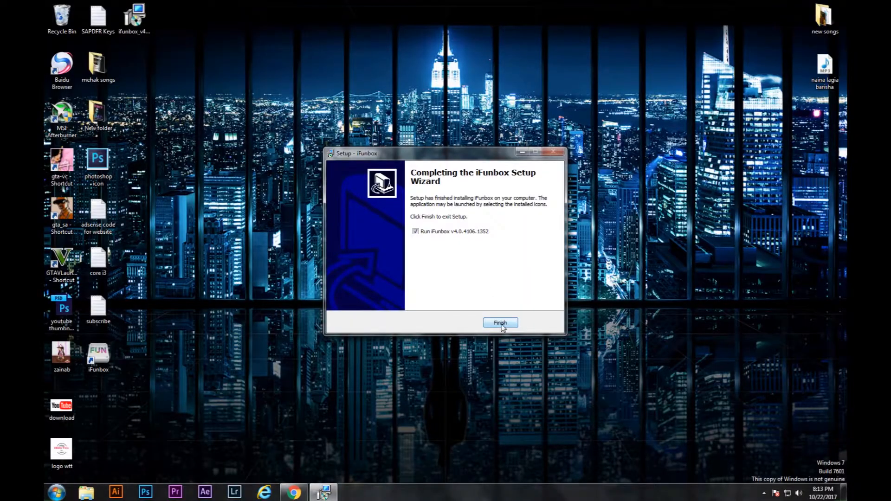
{"action": "left_click", "coordinate": [499, 323]}
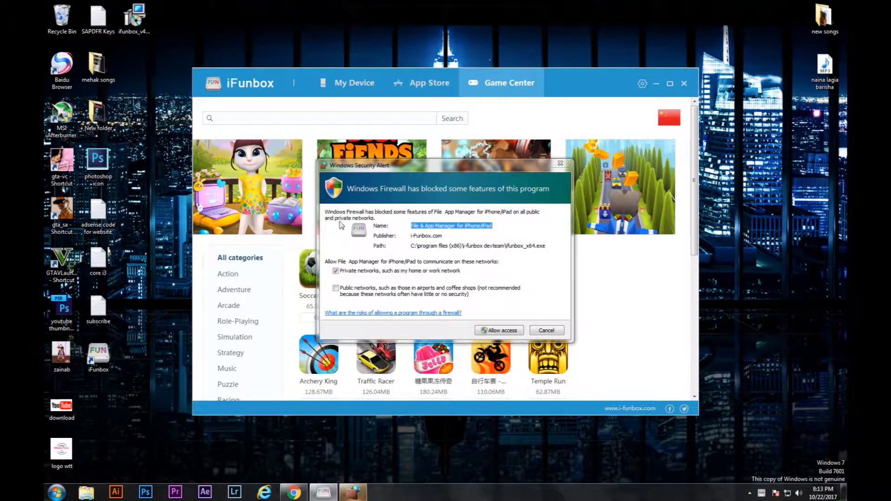
Allow iFunbox through the Windows firewall and show the connected iPad 2's My Device overview.
{"action": "left_click", "coordinate": [498, 331]}
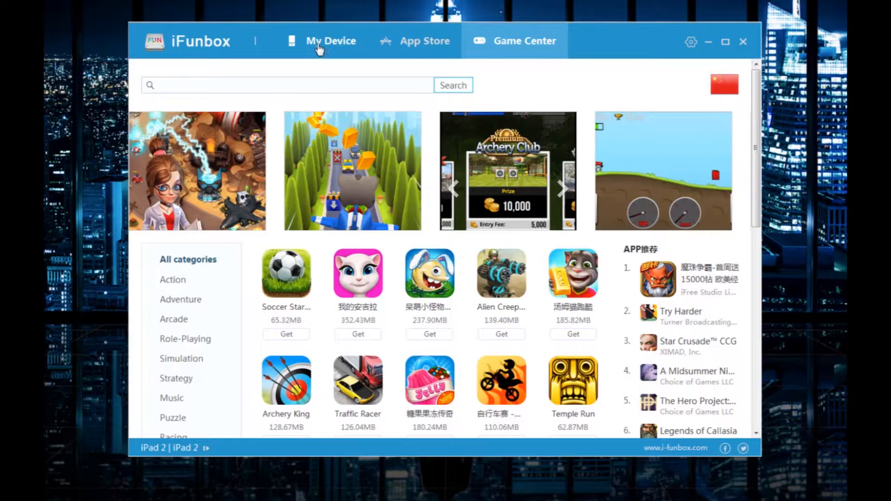
{"action": "left_click", "coordinate": [330, 40]}
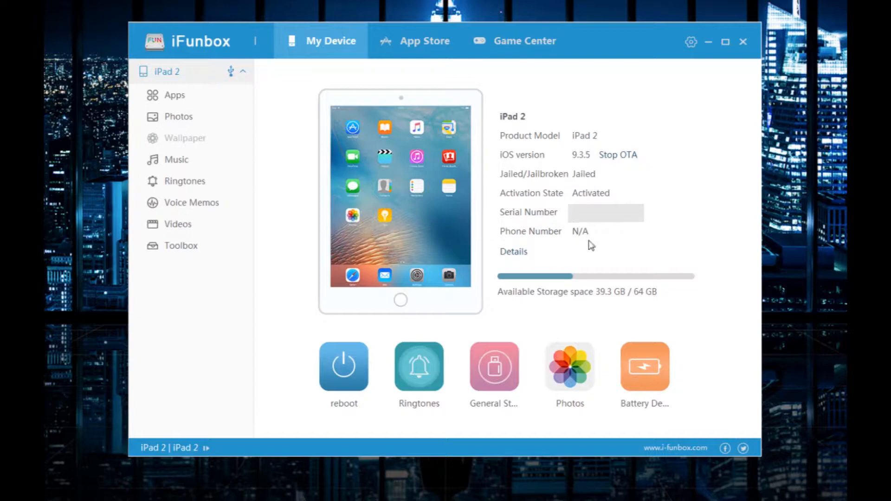
{"action": "mouse_move", "coordinate": [257, 108]}
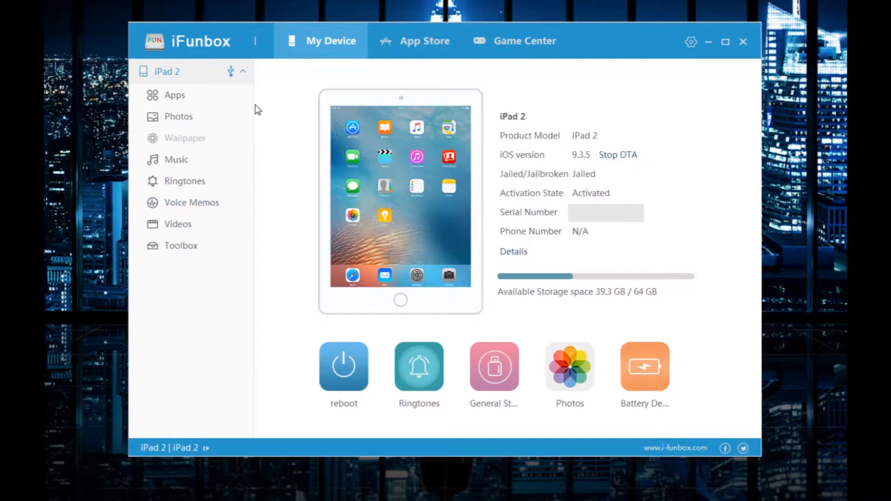
{"action": "mouse_move", "coordinate": [247, 117]}
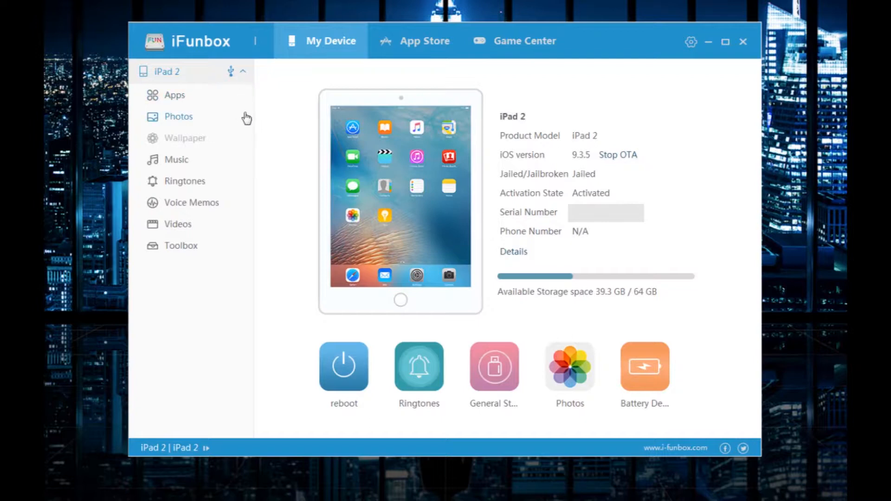
{"action": "mouse_move", "coordinate": [186, 119]}
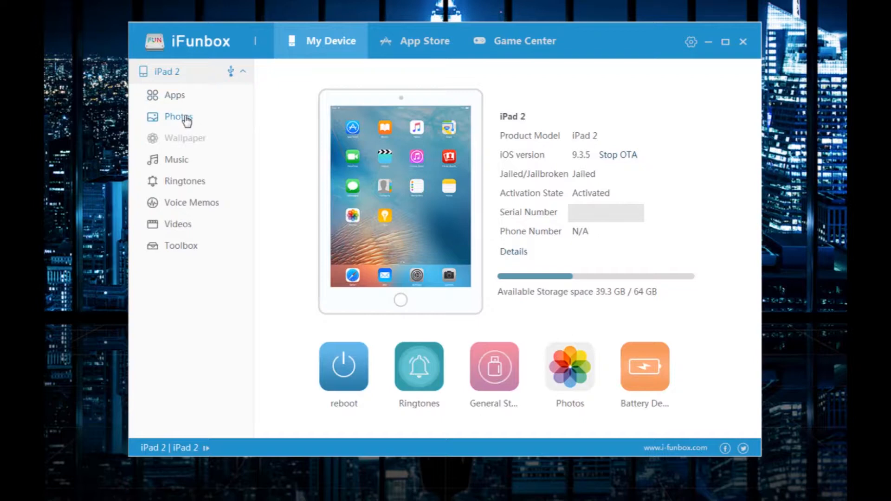
{"action": "left_click", "coordinate": [178, 117]}
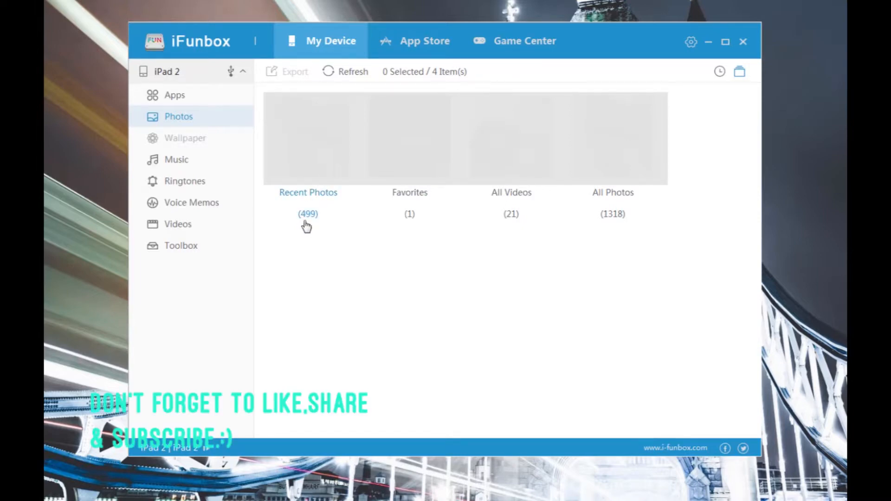
{"action": "mouse_move", "coordinate": [638, 282]}
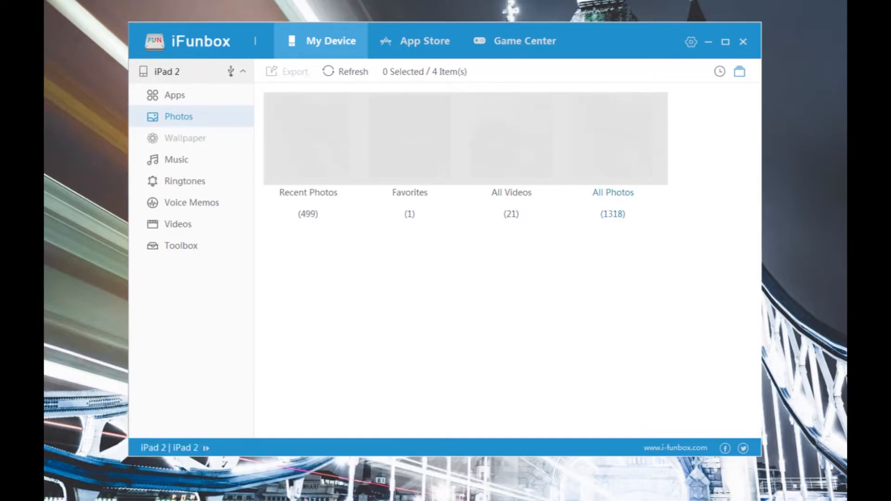
Select the All Videos album (21 items) in the iPad 2 Photos section.
{"action": "left_click", "coordinate": [308, 192]}
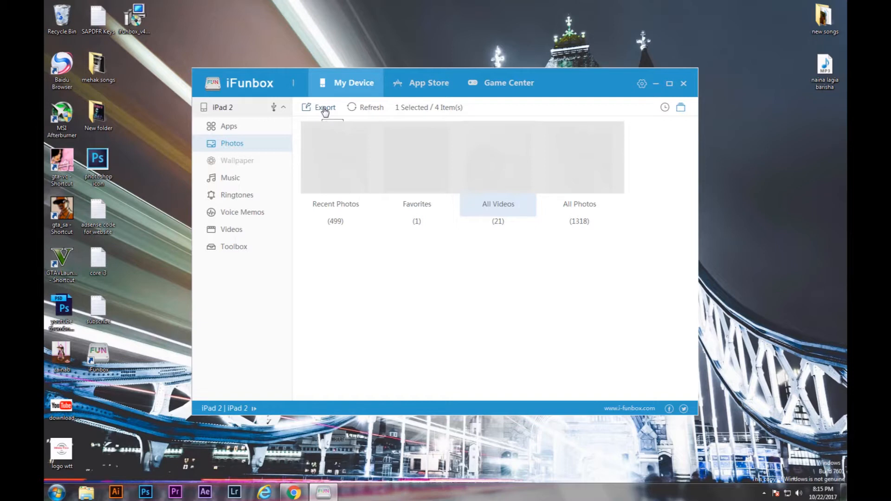
Export the All Videos album's 21 videos to the Desktop folder.
{"action": "left_click", "coordinate": [325, 108]}
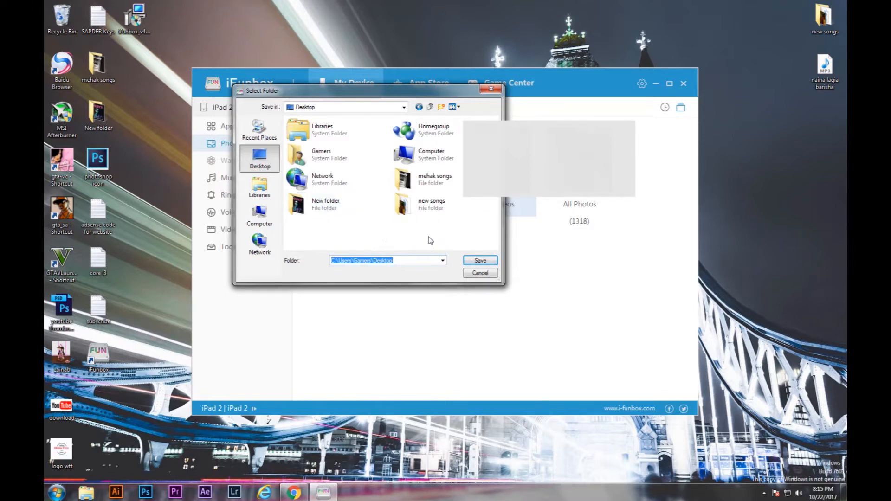
{"action": "mouse_move", "coordinate": [455, 240]}
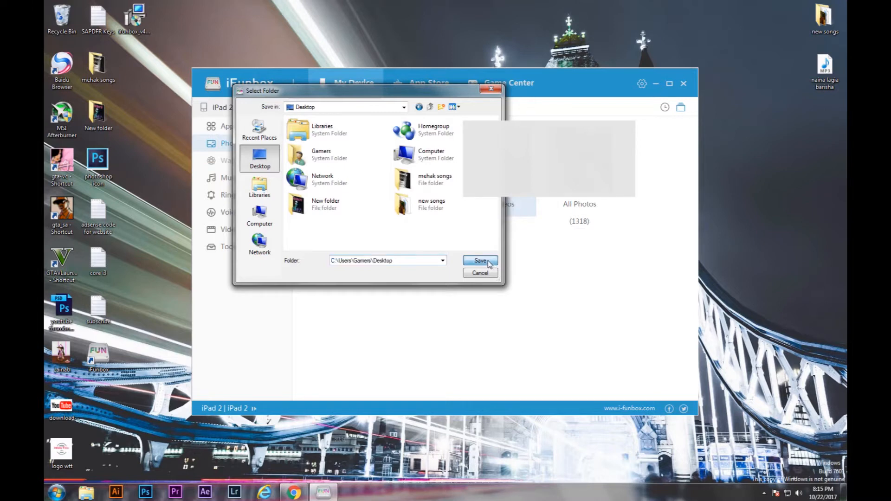
{"action": "left_click", "coordinate": [479, 260]}
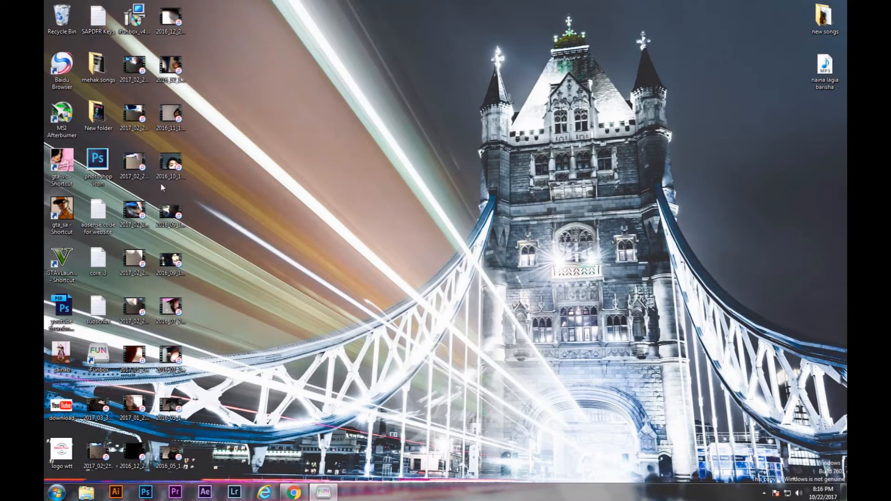
Bring iFunbox back from the taskbar and show the iPad's Apps list.
{"action": "left_click", "coordinate": [324, 492]}
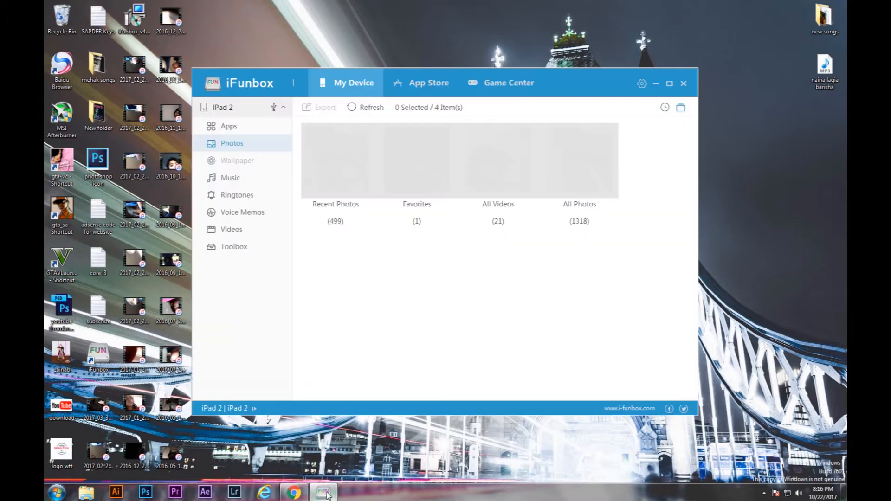
{"action": "mouse_move", "coordinate": [226, 222]}
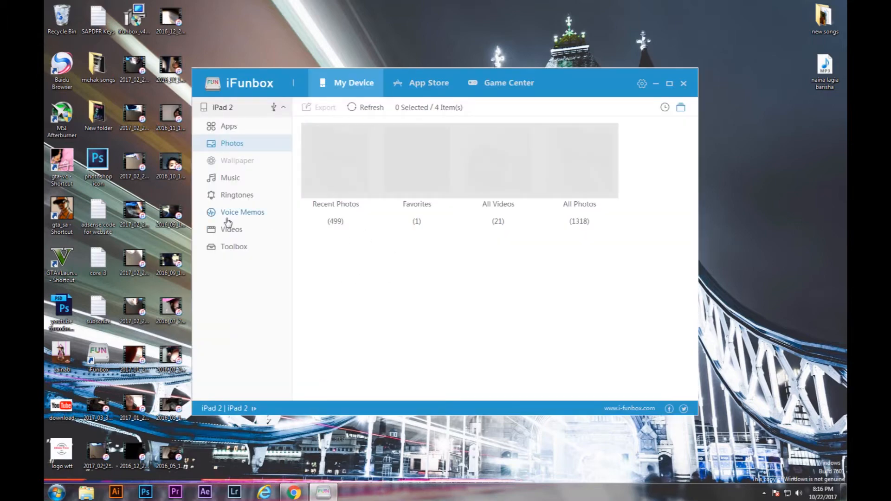
{"action": "left_click", "coordinate": [228, 125]}
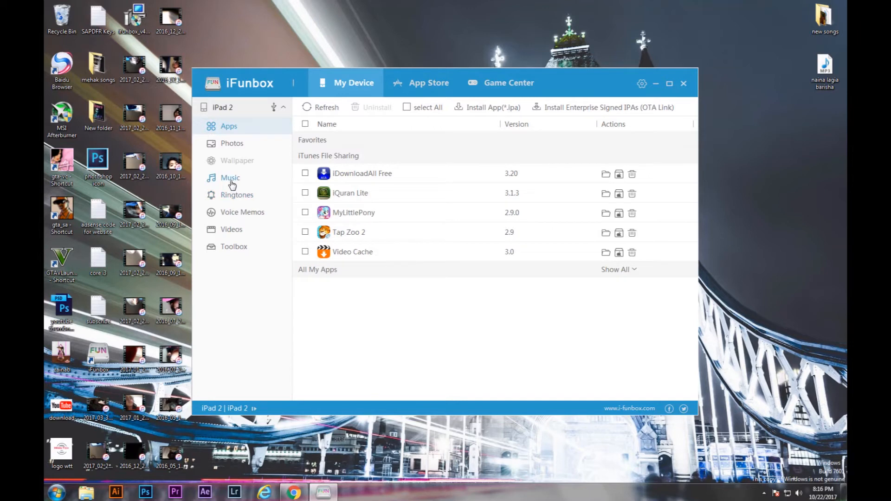
Show the iPad 2's Music library listing its 194 tracks.
{"action": "left_click", "coordinate": [230, 177]}
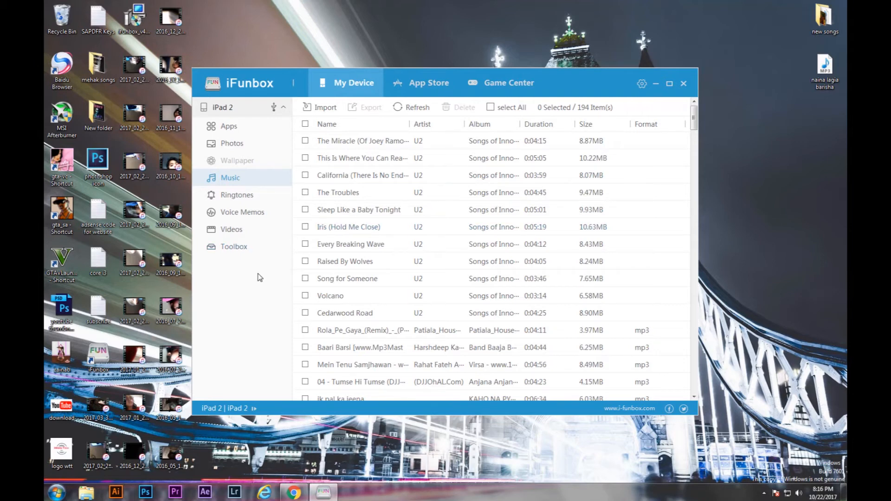
{"action": "mouse_move", "coordinate": [261, 278]}
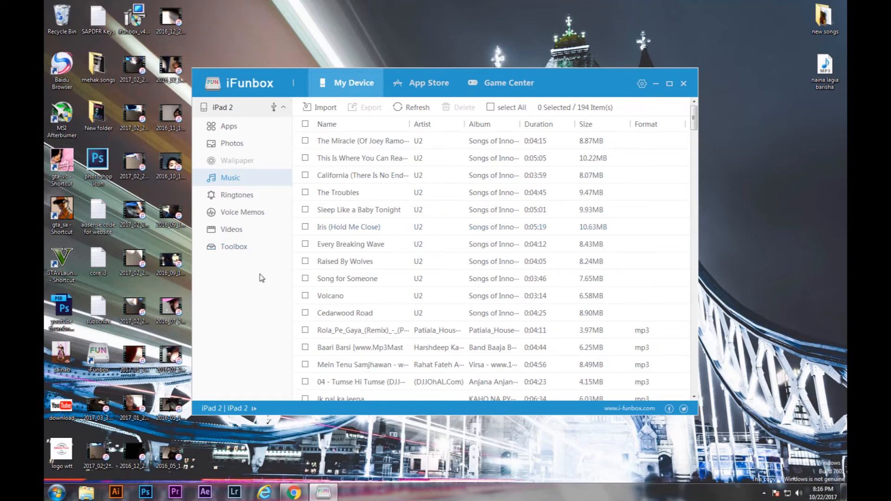